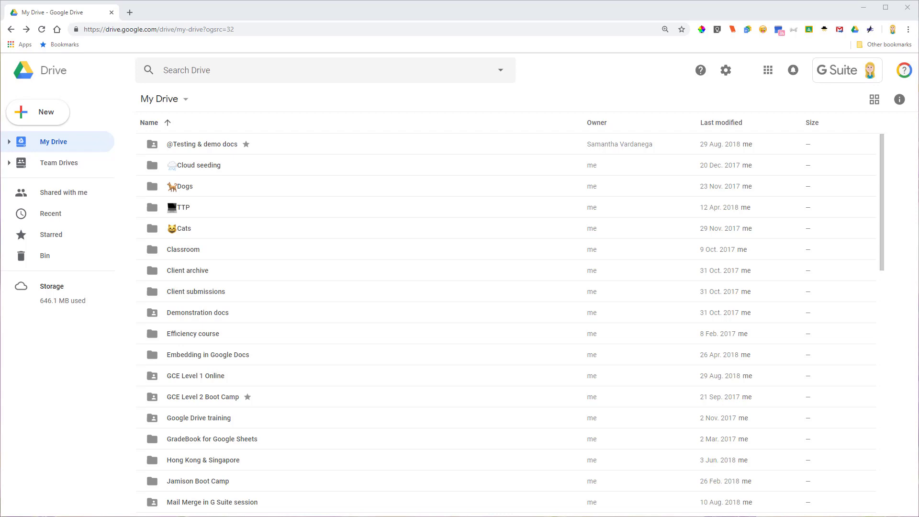
mouse_move(194, 152)
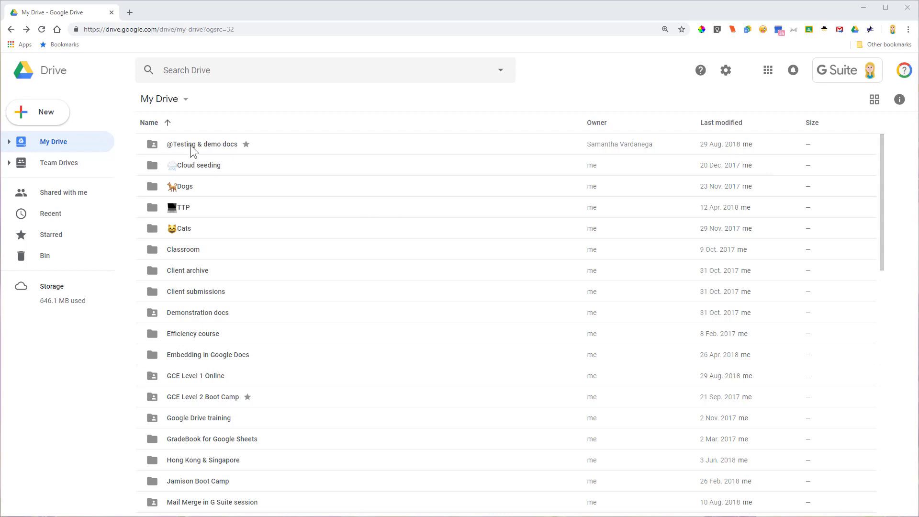
mouse_move(211, 152)
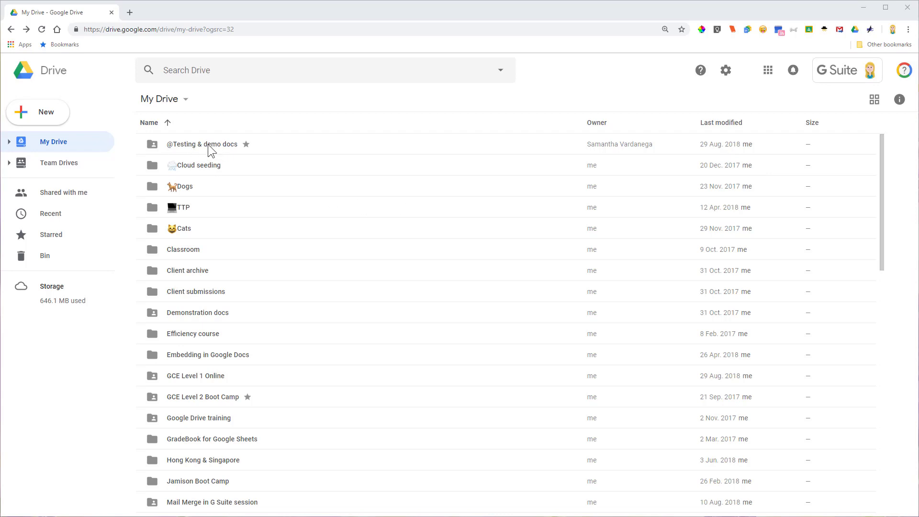
double_click(202, 144)
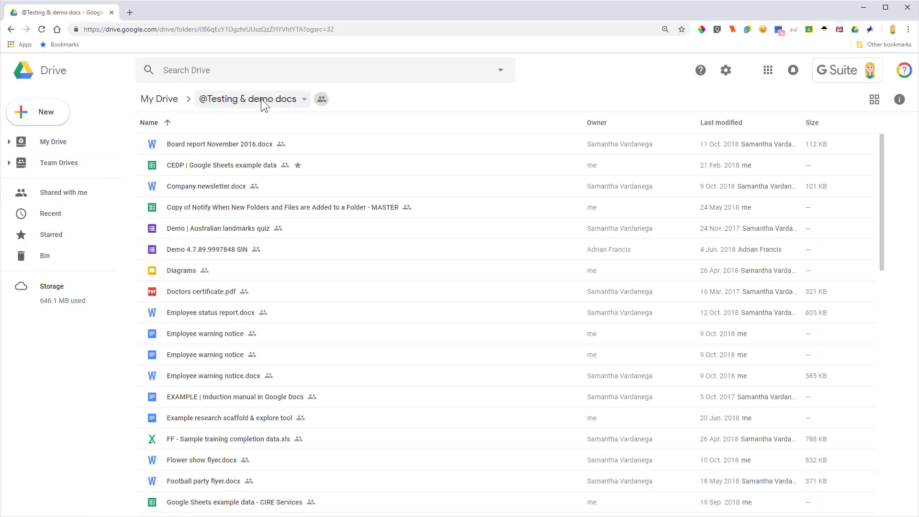
mouse_move(38, 112)
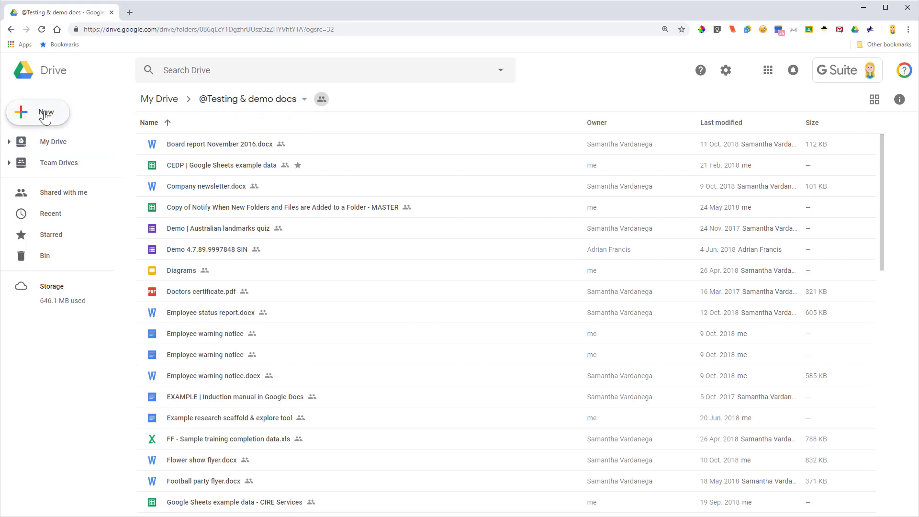
- Upload Training report.docx from the Desktop via New > File upload
click(37, 112)
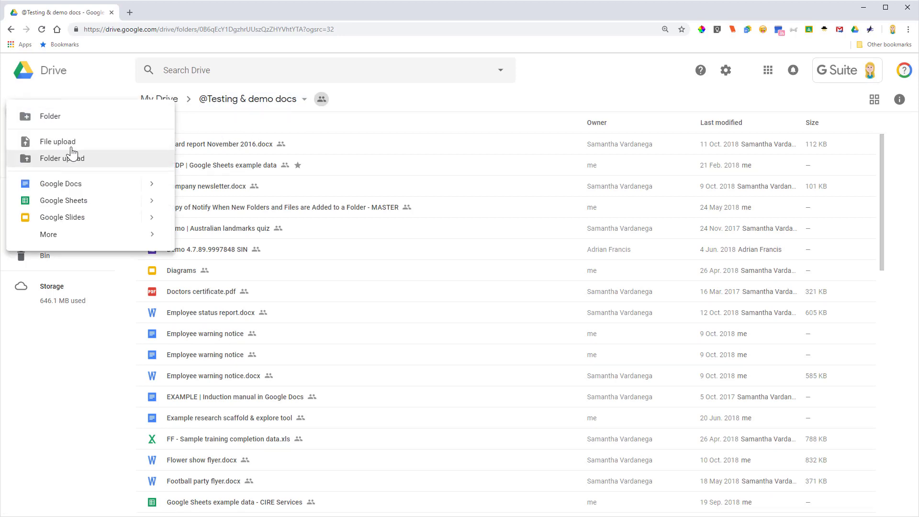
click(57, 142)
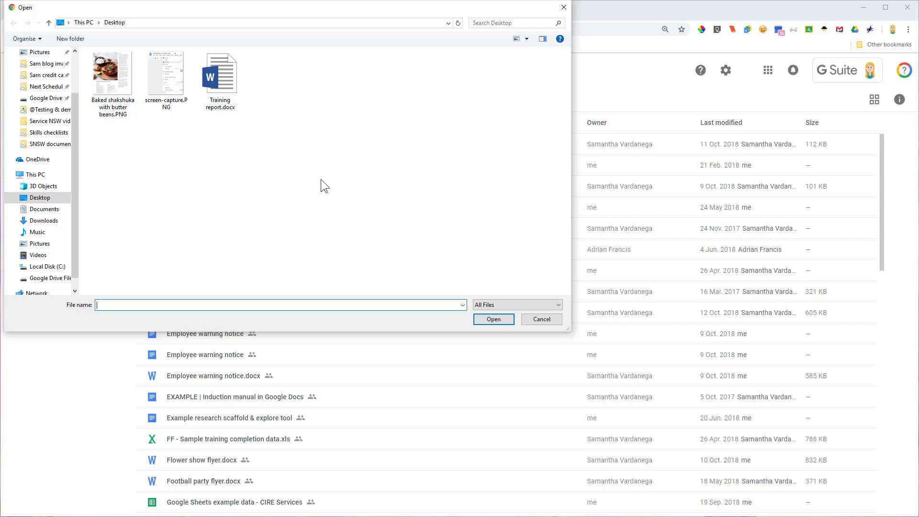
mouse_move(249, 152)
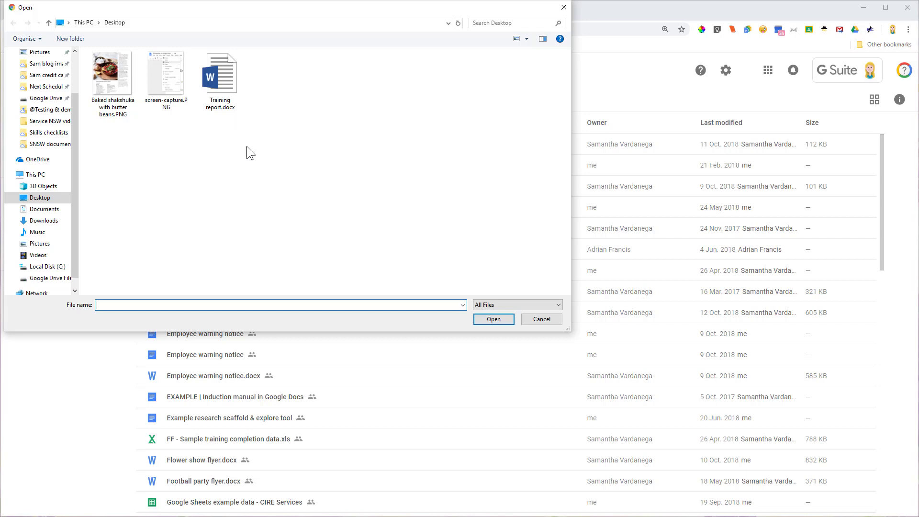
click(493, 319)
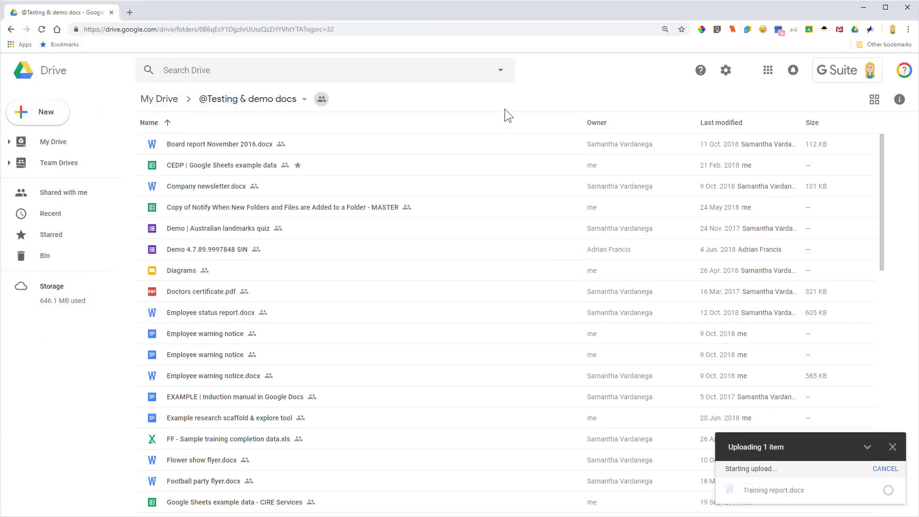
mouse_move(809, 459)
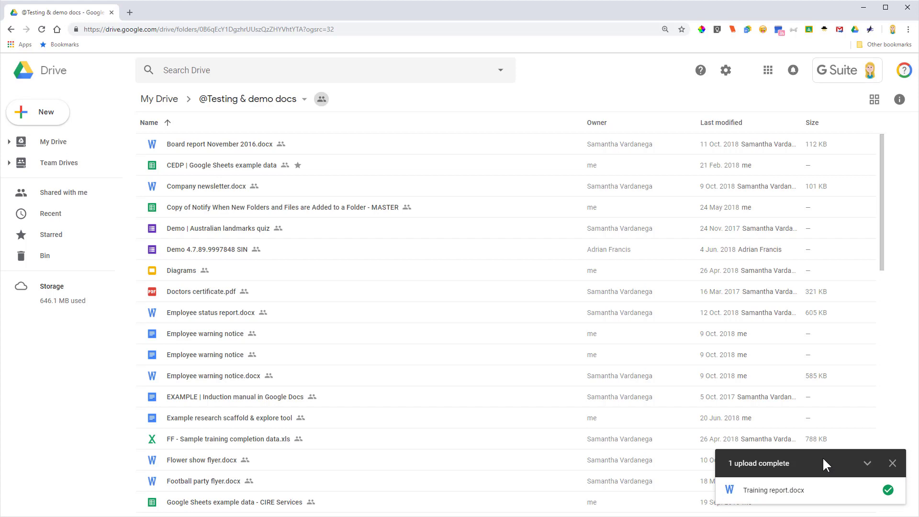
- Dismiss the upload-complete notice and scroll the folder list down to Training report.docx
click(868, 463)
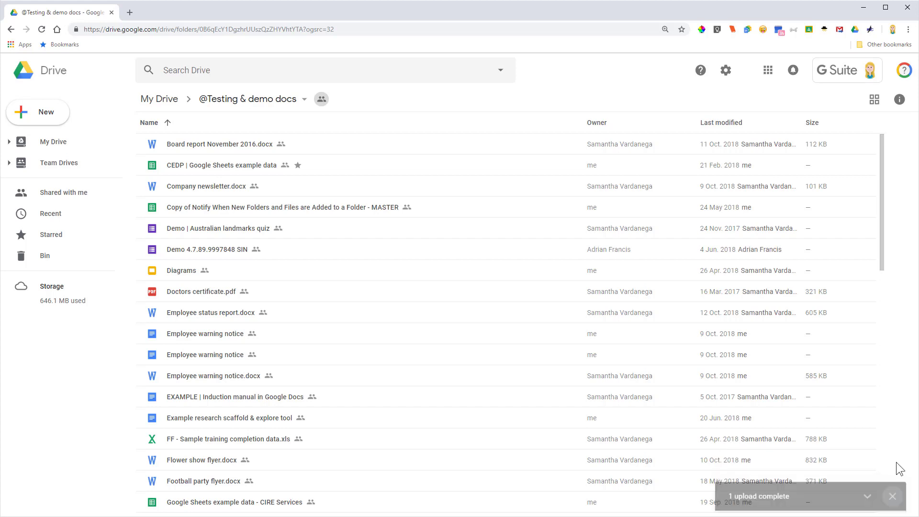
scroll(down, 3)
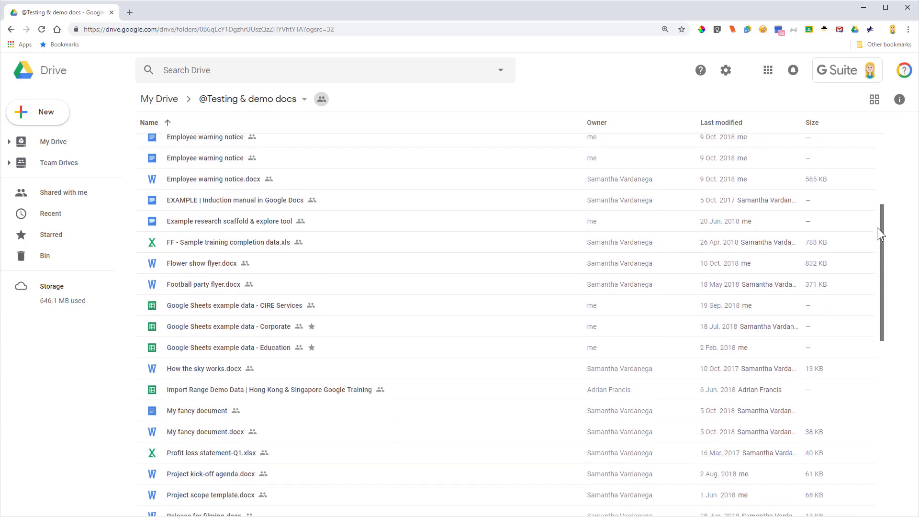
scroll(down, 3)
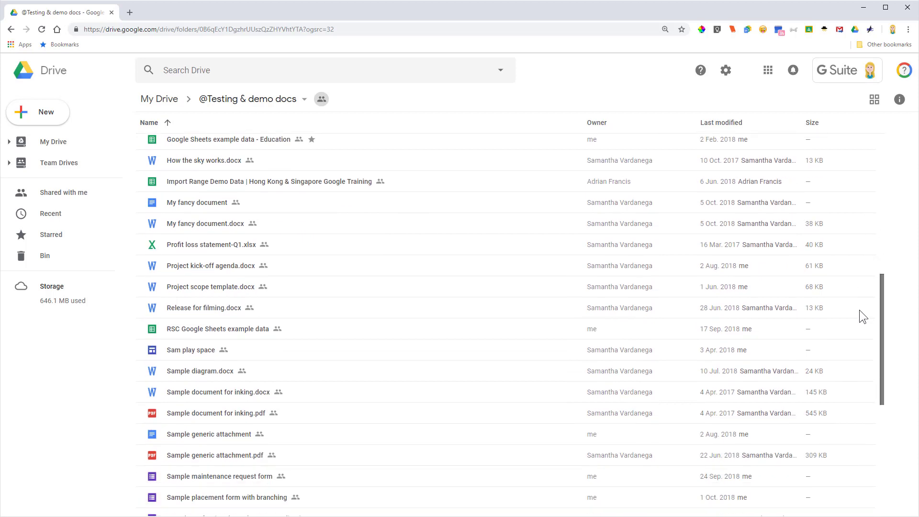
scroll(down, 3)
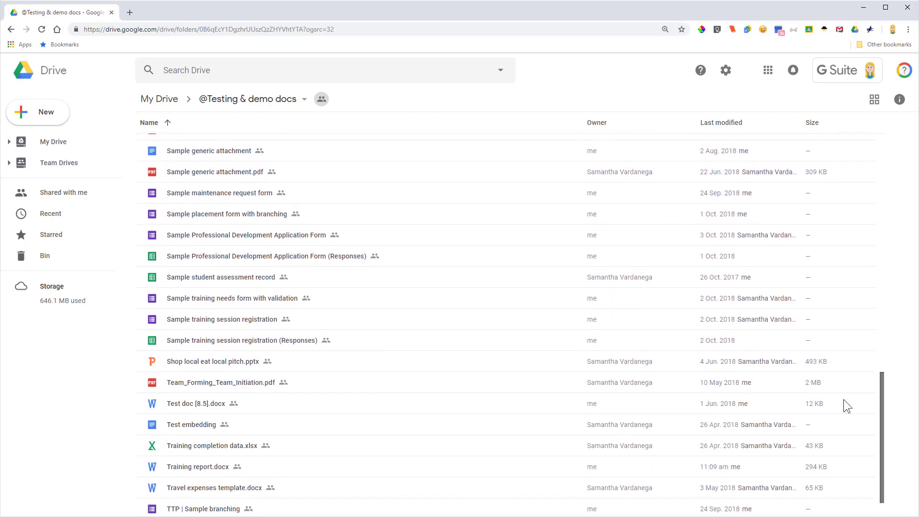
scroll(down, 3)
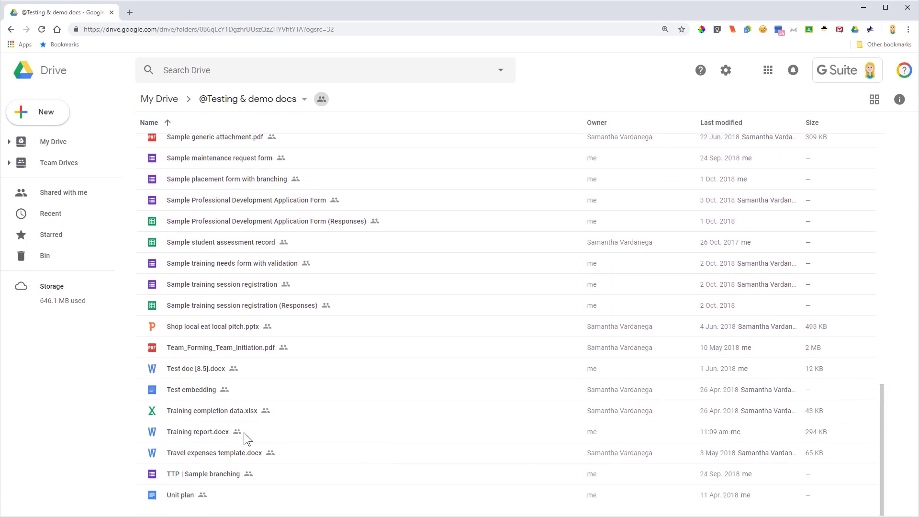
mouse_move(157, 436)
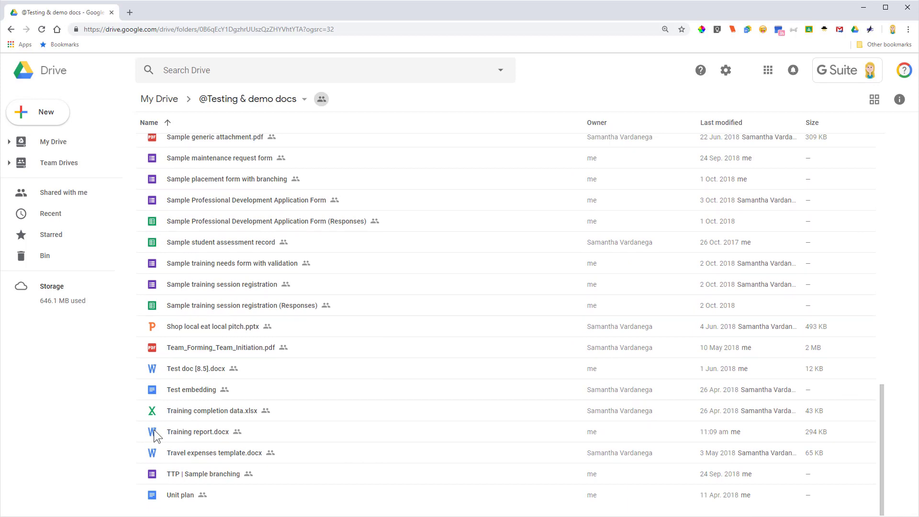
mouse_move(152, 406)
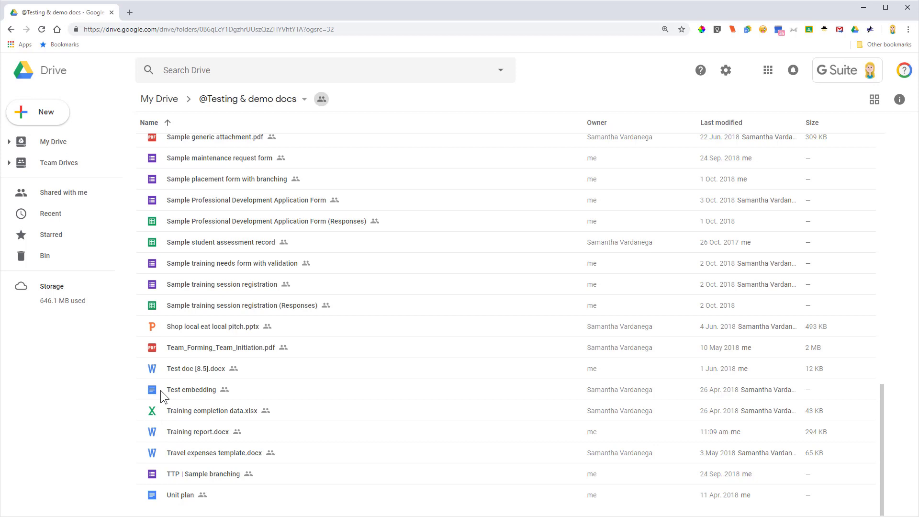
mouse_move(169, 331)
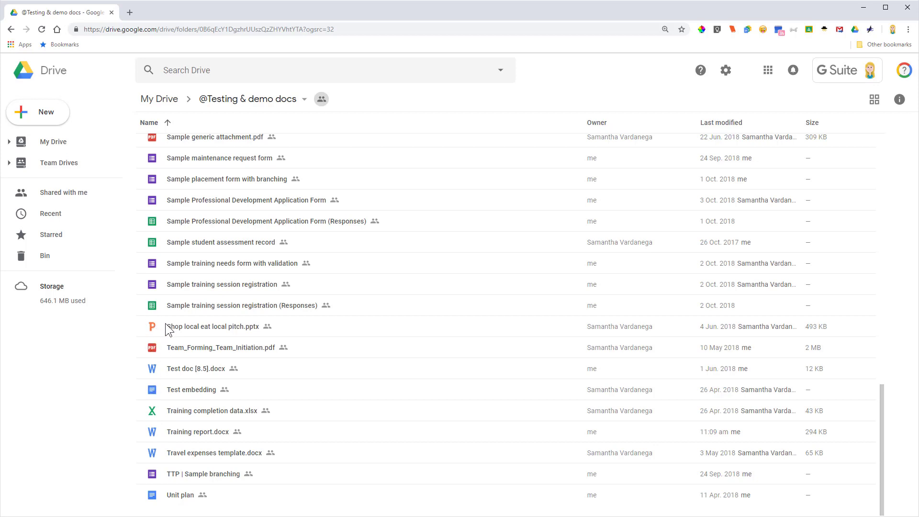
mouse_move(157, 285)
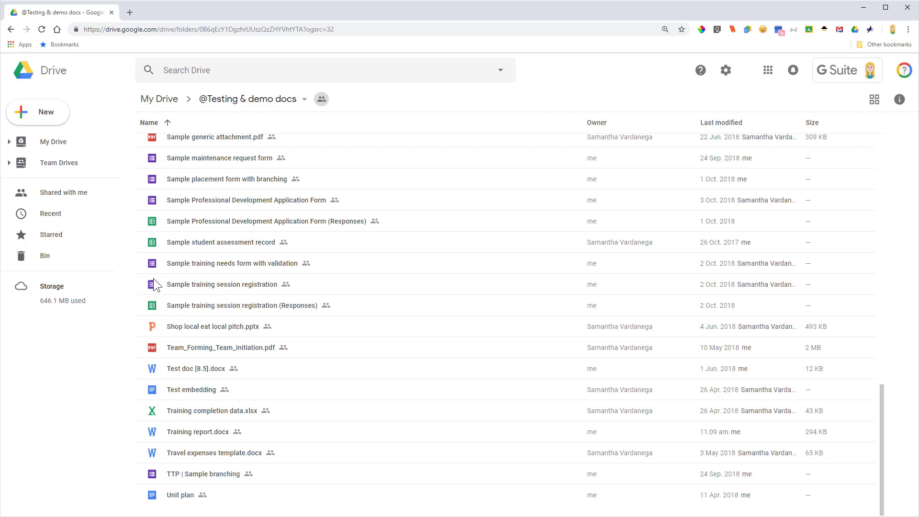
mouse_move(189, 439)
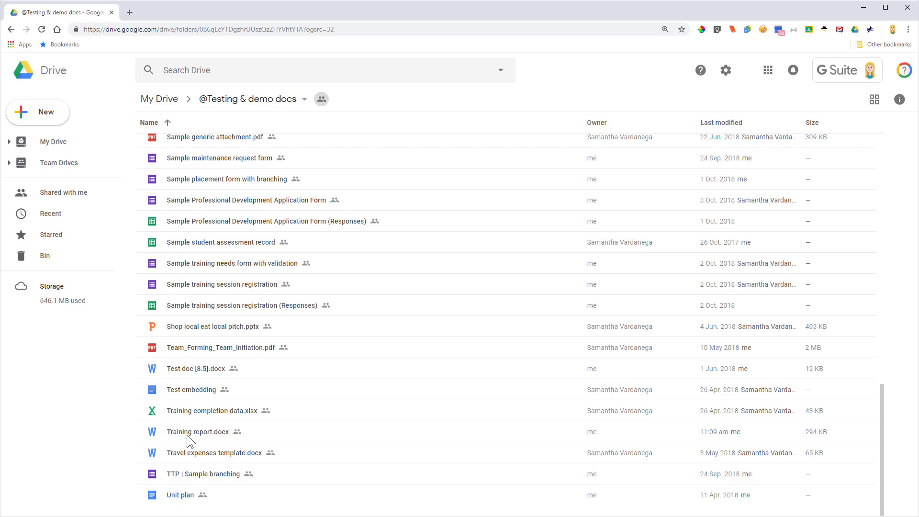
- Preview Training report.docx in Drive and scroll through its two-page G Suite training report
double_click(197, 431)
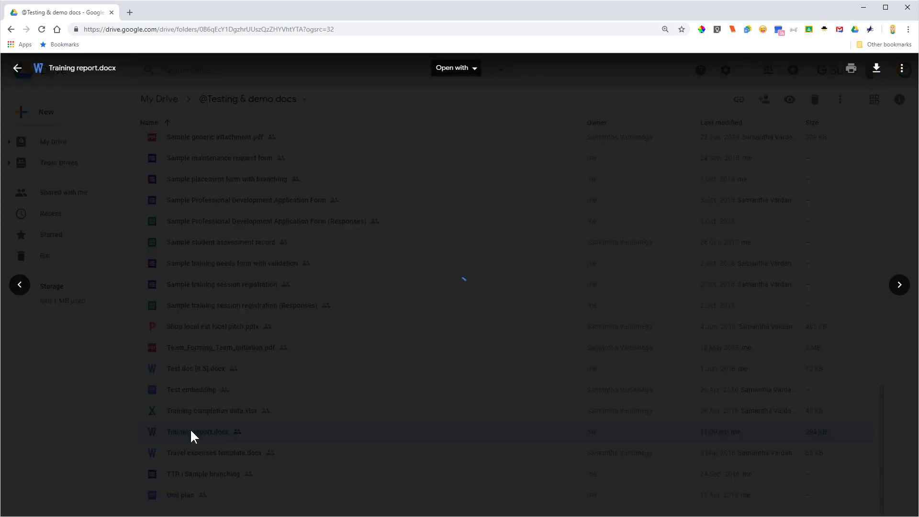
click(197, 431)
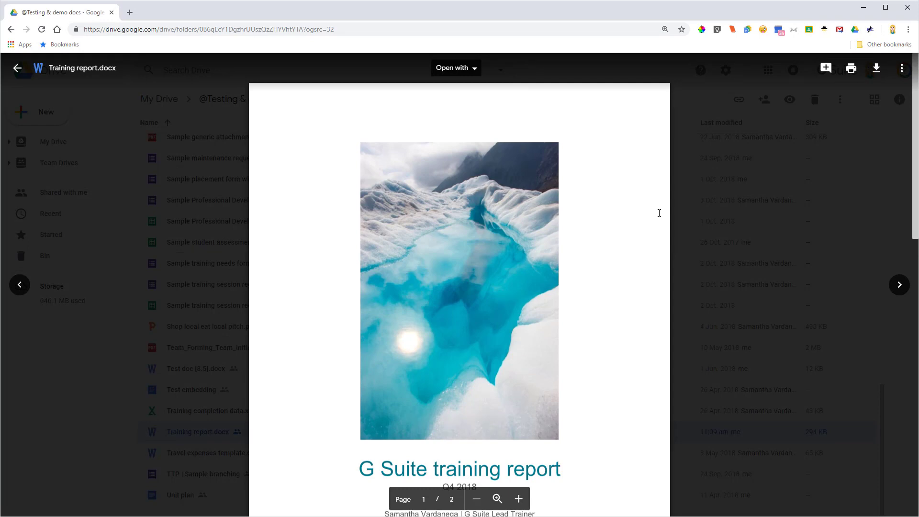
scroll(down, 3)
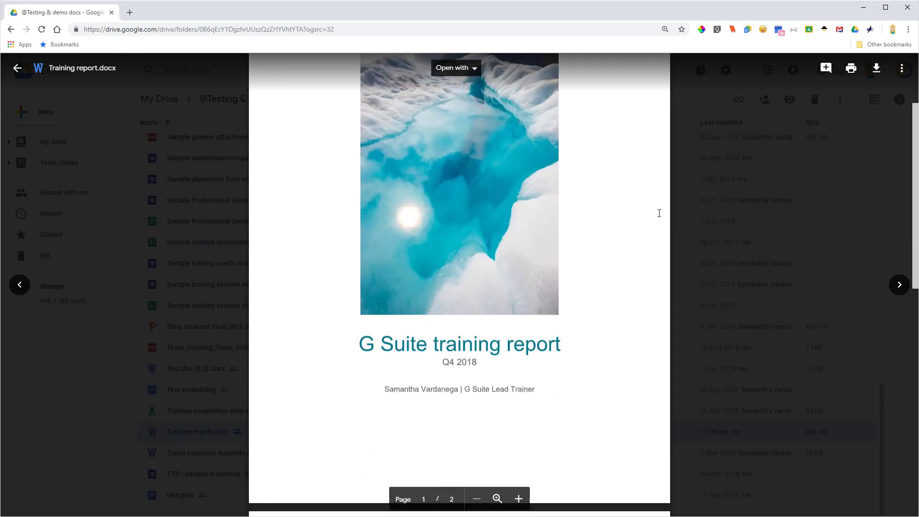
scroll(down, 3)
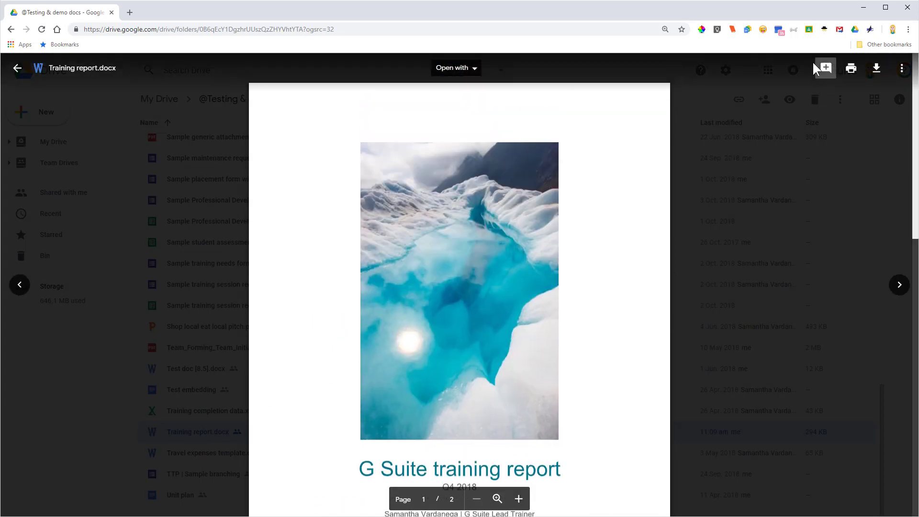
mouse_move(825, 67)
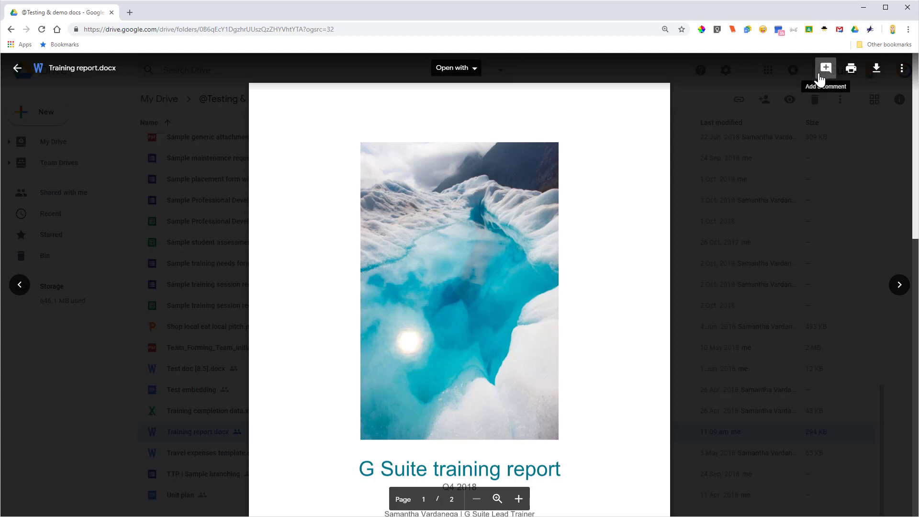
mouse_move(793, 107)
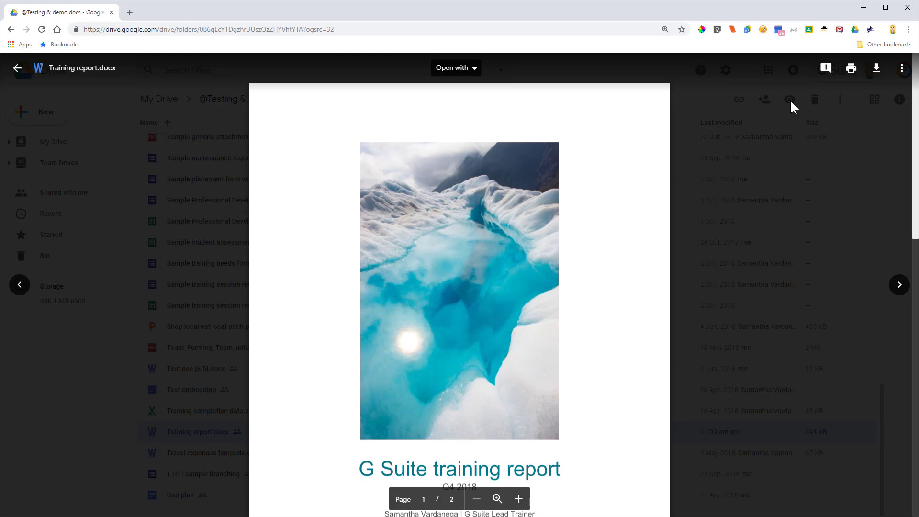
mouse_move(753, 124)
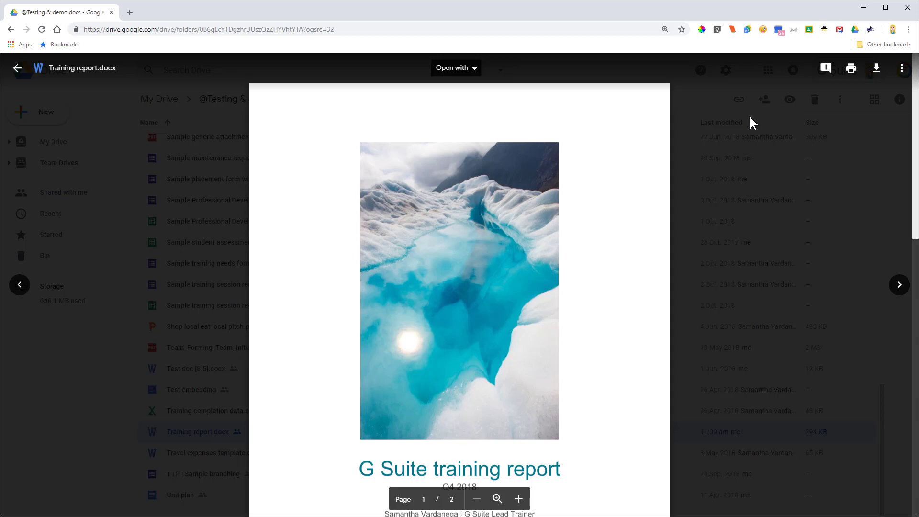
click(456, 67)
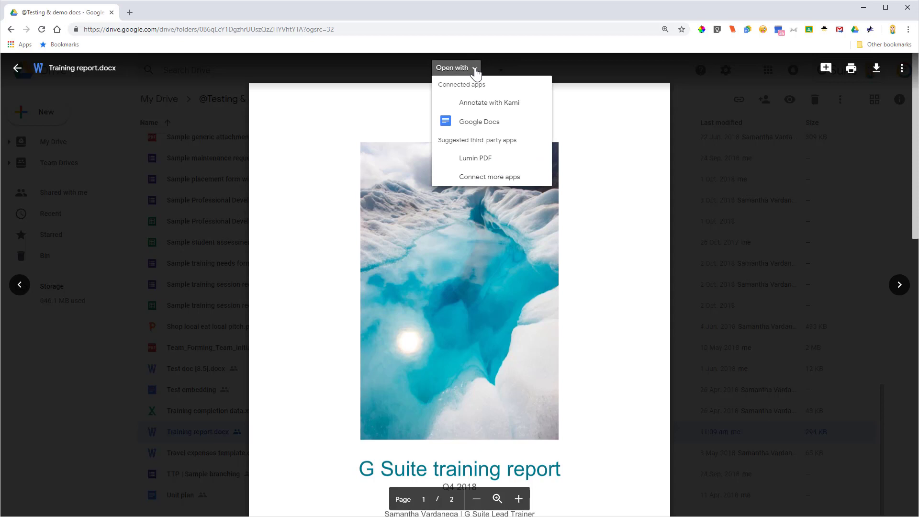
mouse_move(479, 121)
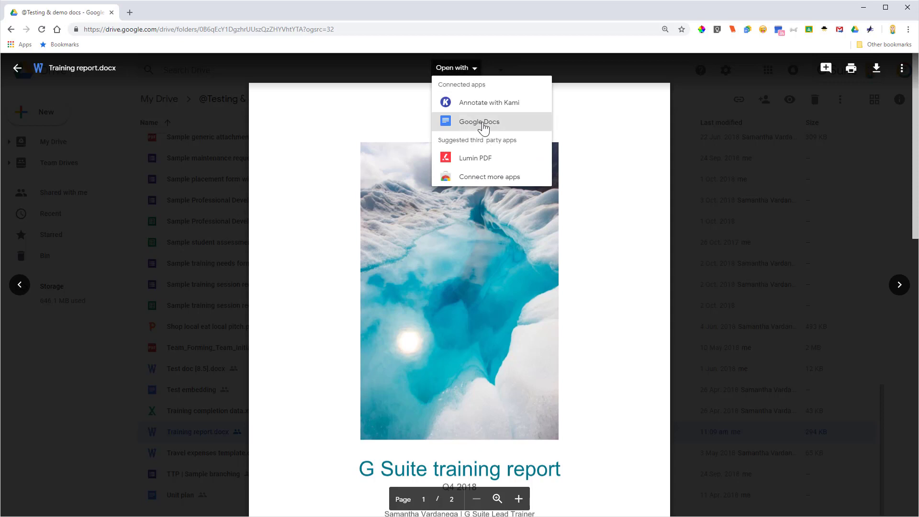
mouse_move(100, 106)
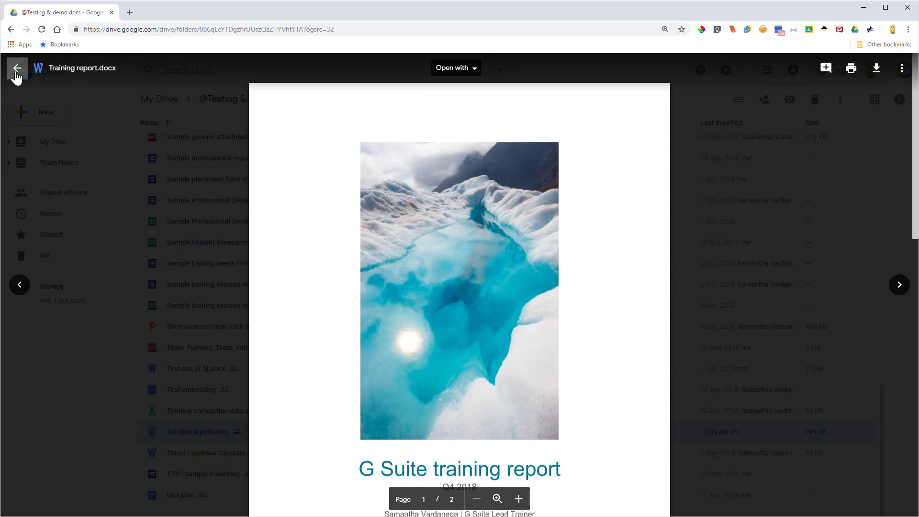
- Return to the folder and open Training report.docx with Google Docs from its context menu
click(16, 69)
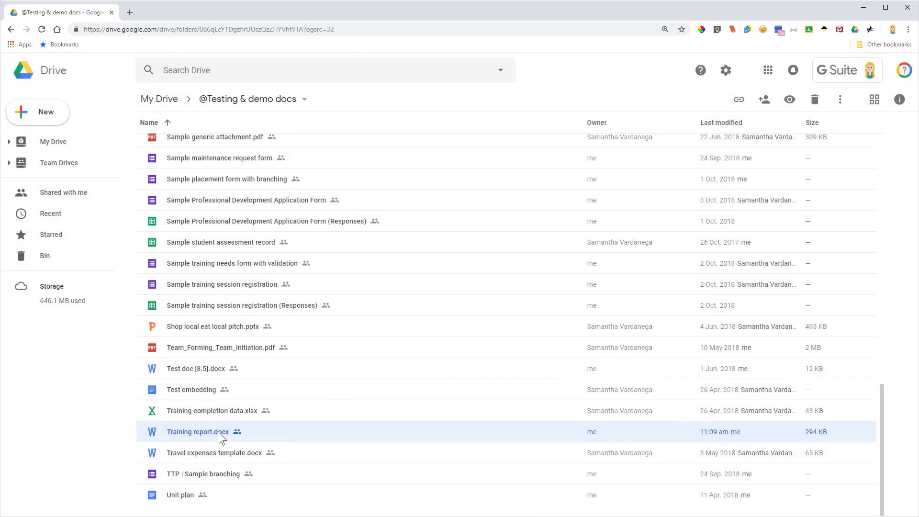
right_click(198, 431)
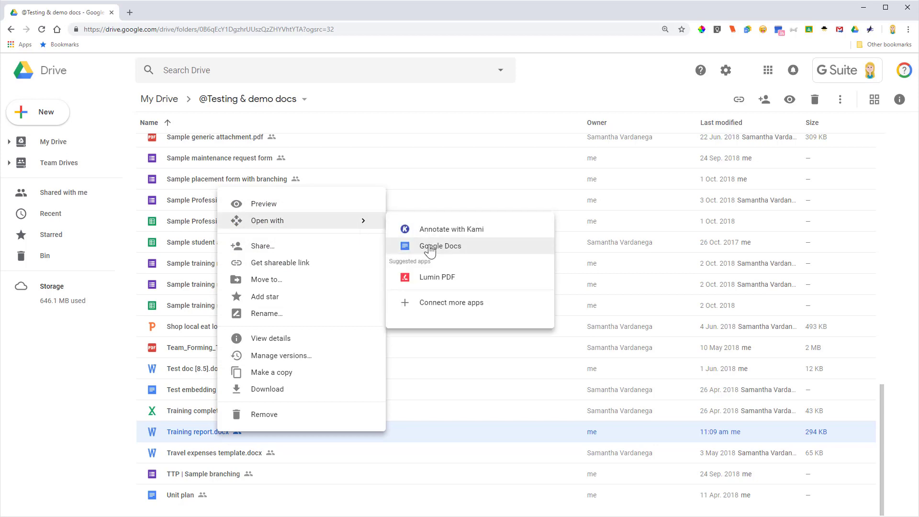
mouse_move(478, 249)
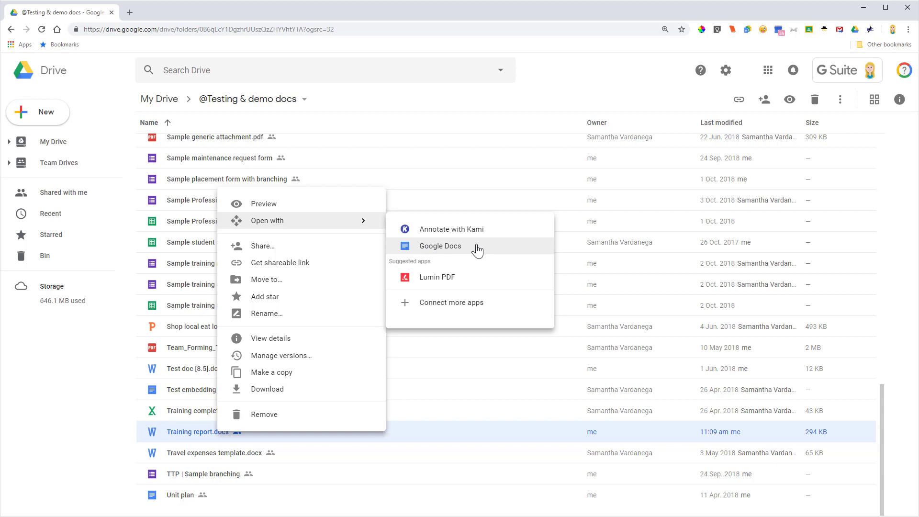
click(440, 246)
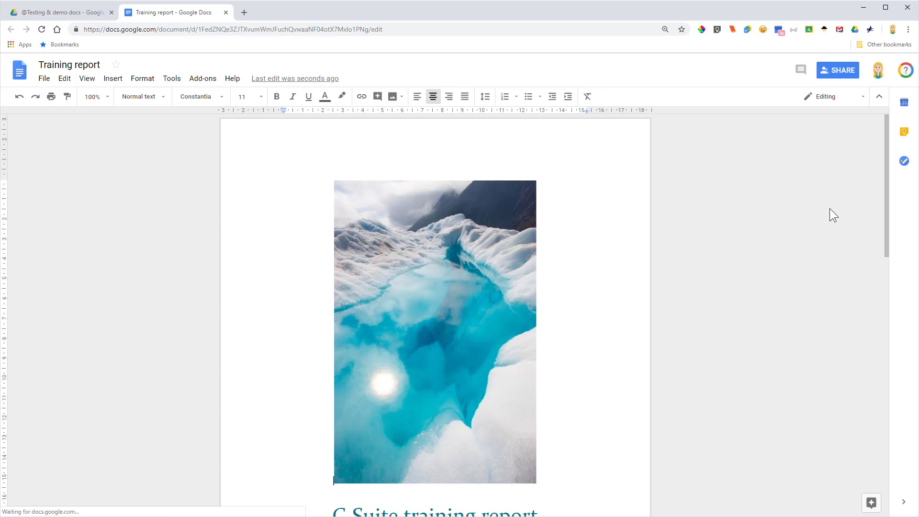
- Scroll the converted Training report to its second page and back to the cover
scroll(down, 3)
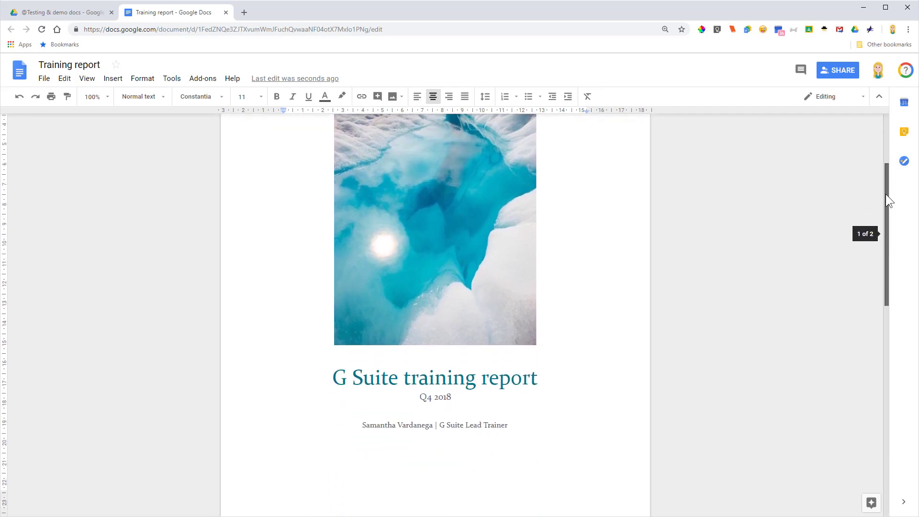
scroll(down, 3)
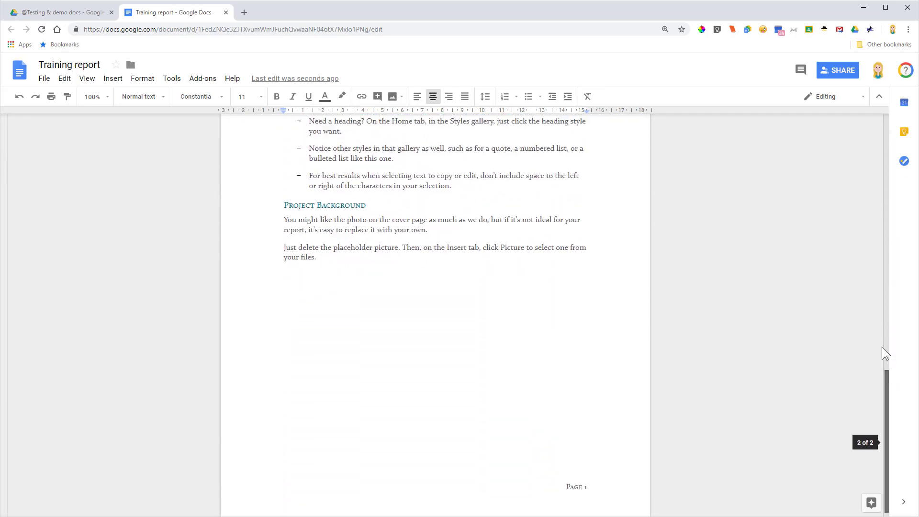
scroll(up, 3)
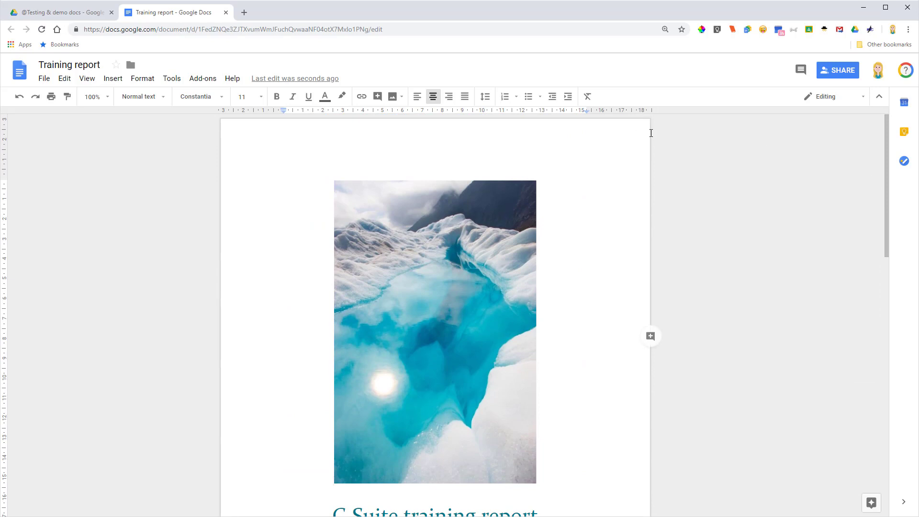
mouse_move(690, 231)
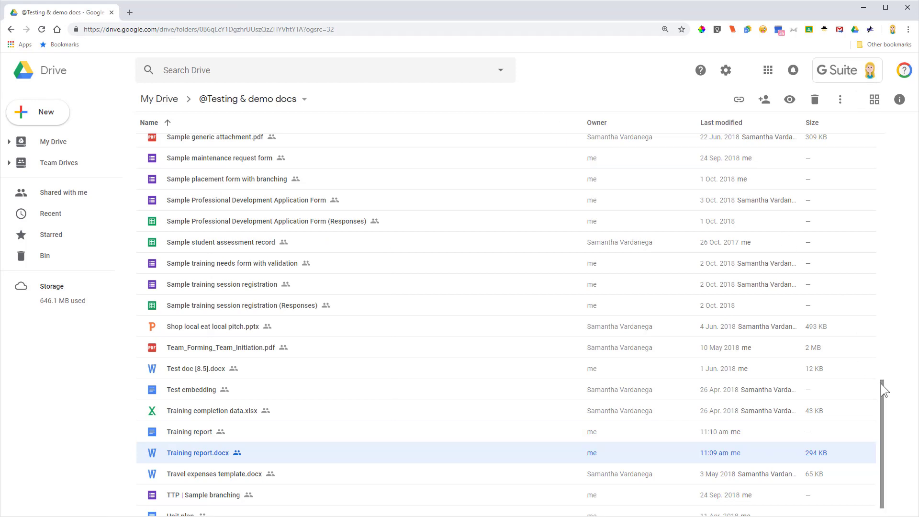
- Scroll the Drive folder list to see Training report beside Training report.docx
scroll(down, 3)
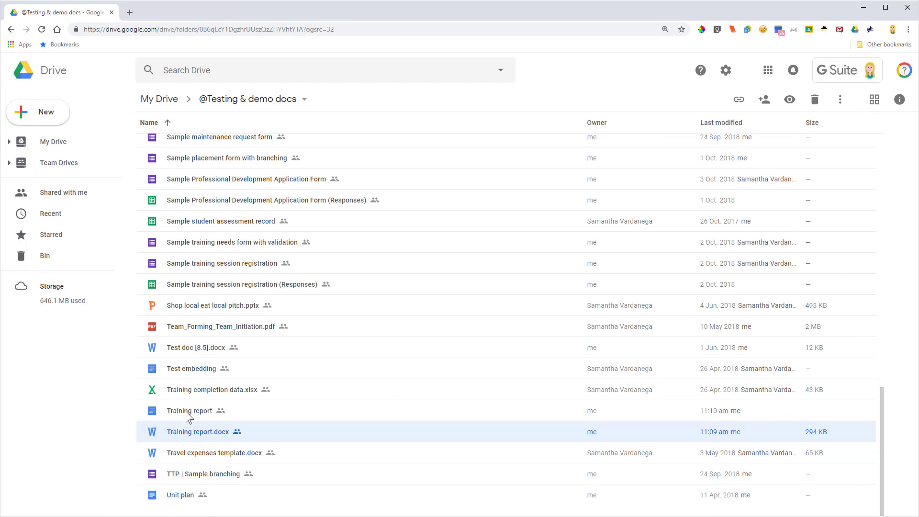
mouse_move(207, 436)
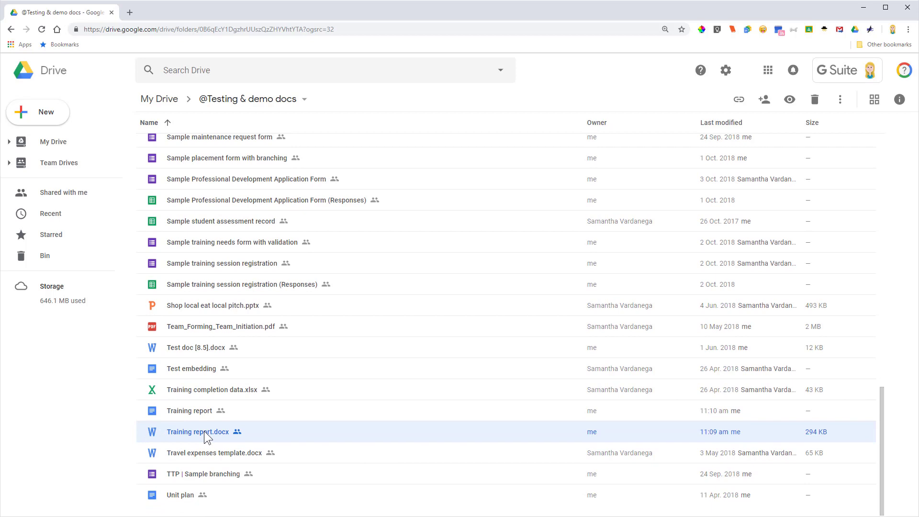
mouse_move(197, 417)
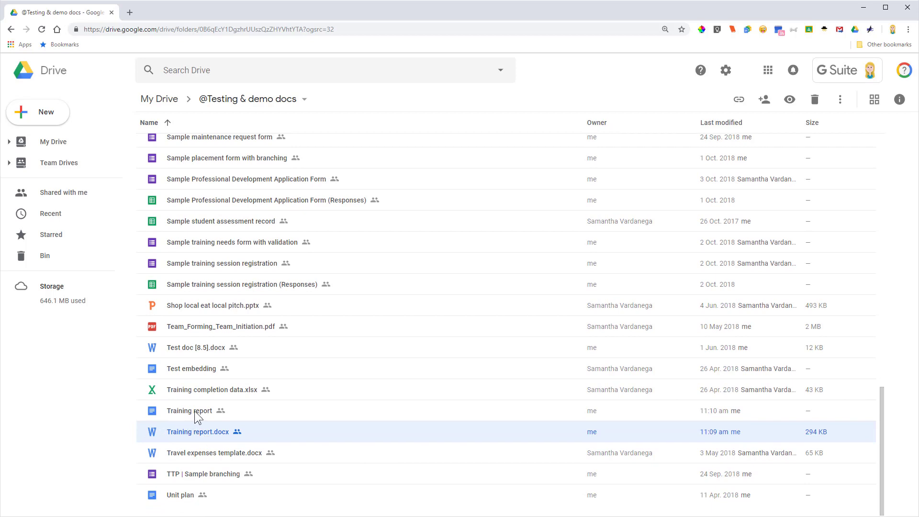
mouse_move(212, 438)
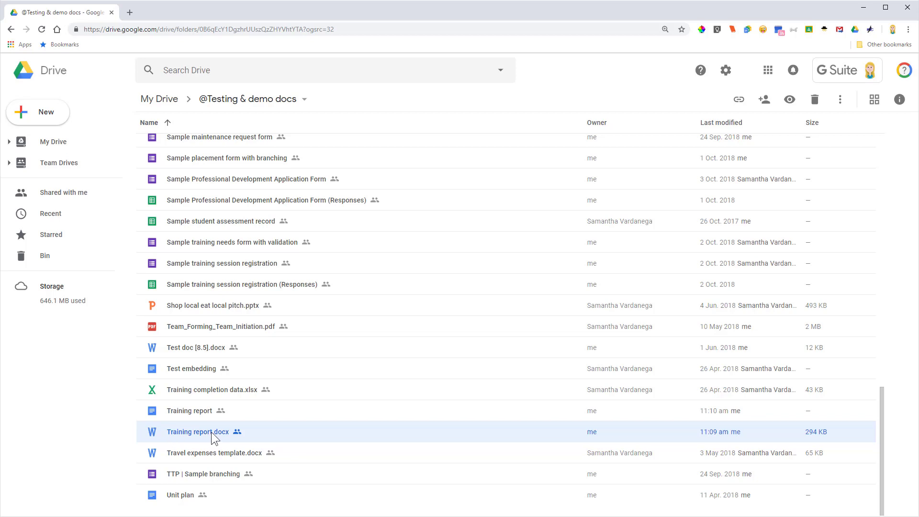
mouse_move(208, 434)
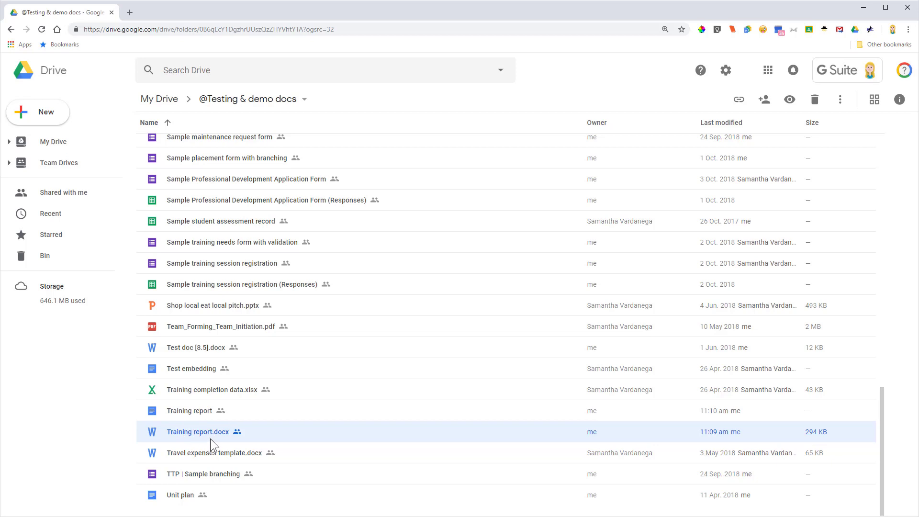
mouse_move(207, 453)
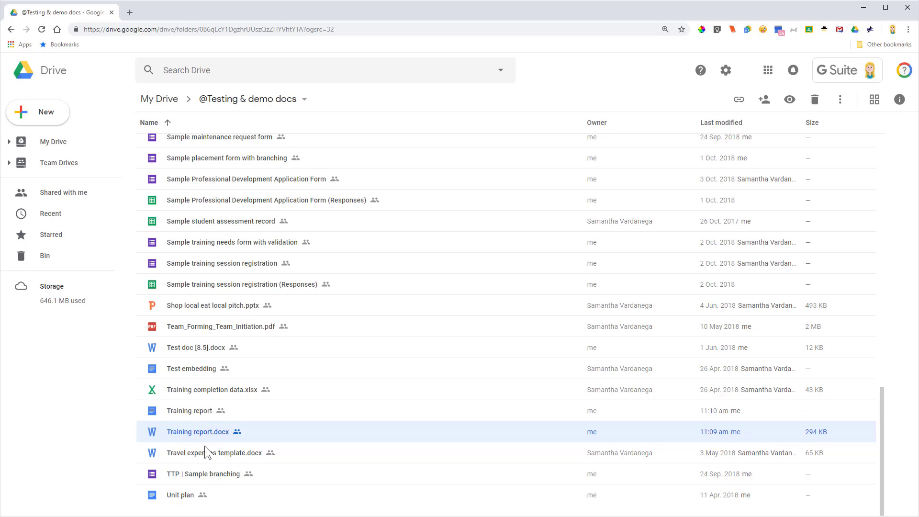
mouse_move(226, 445)
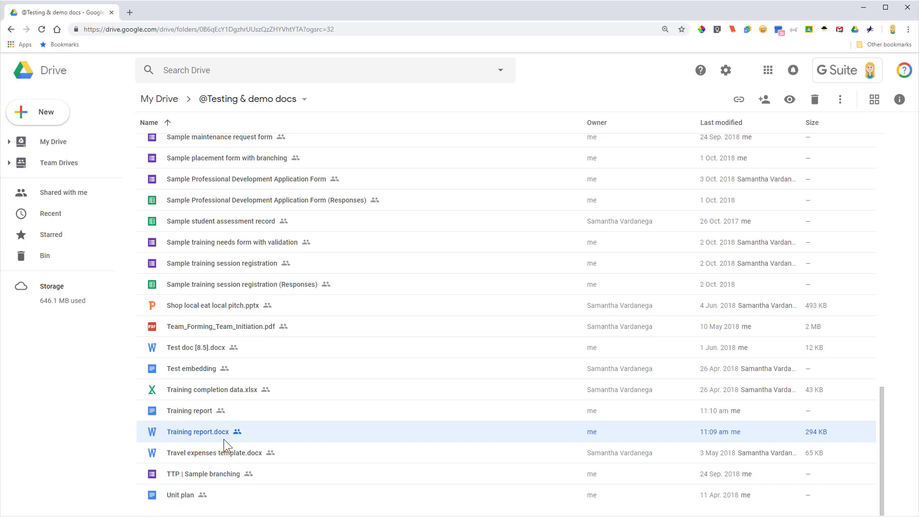
mouse_move(221, 433)
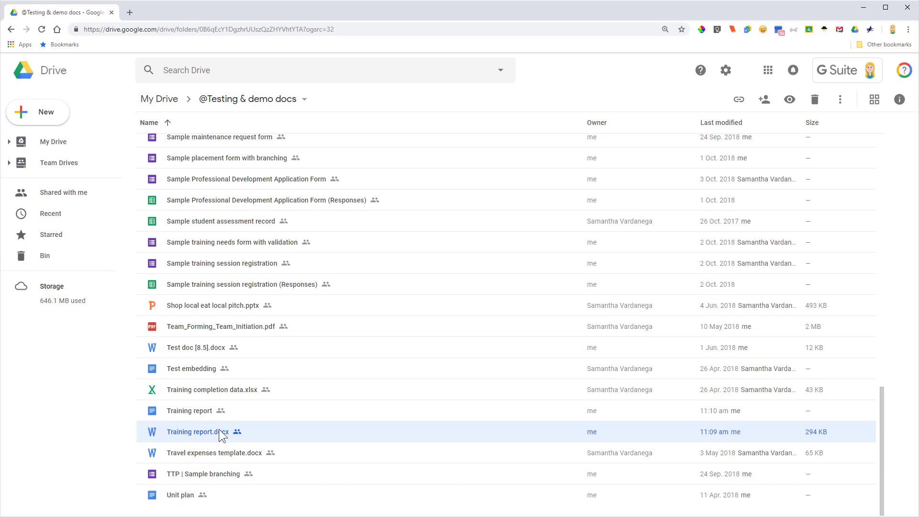
mouse_move(224, 434)
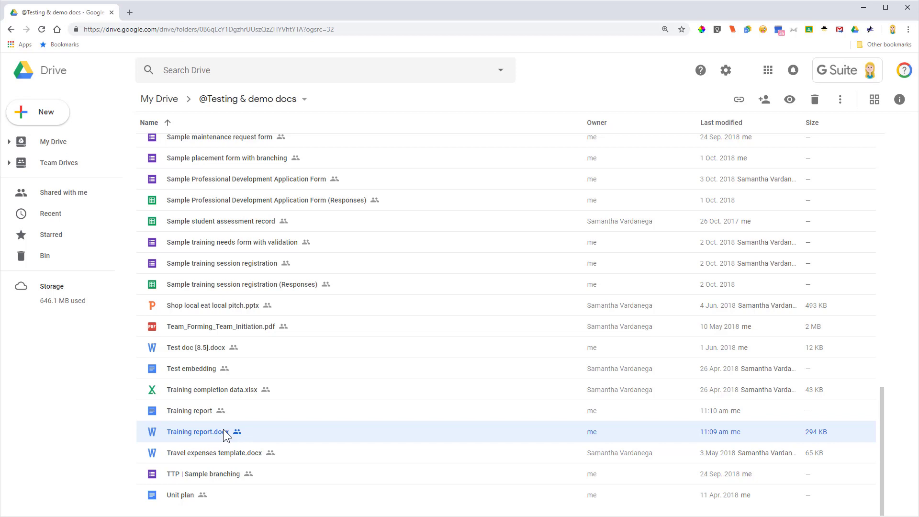
mouse_move(211, 424)
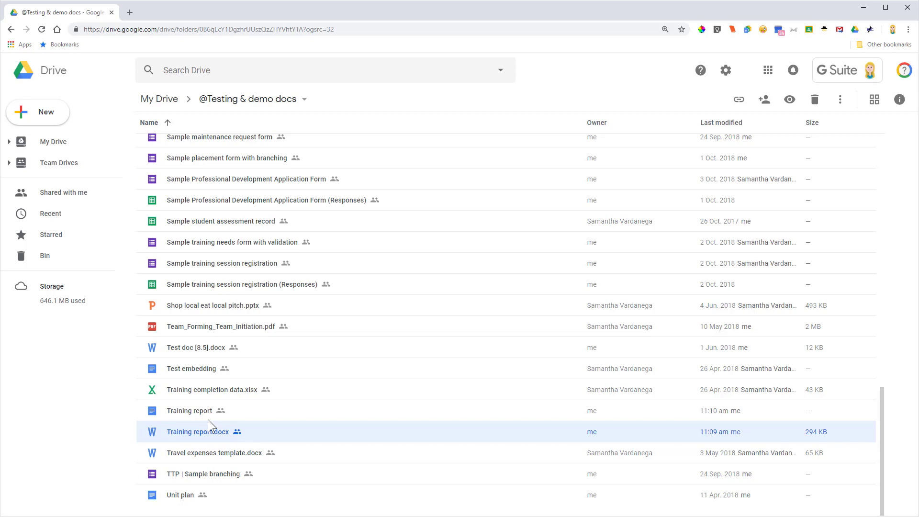
mouse_move(205, 430)
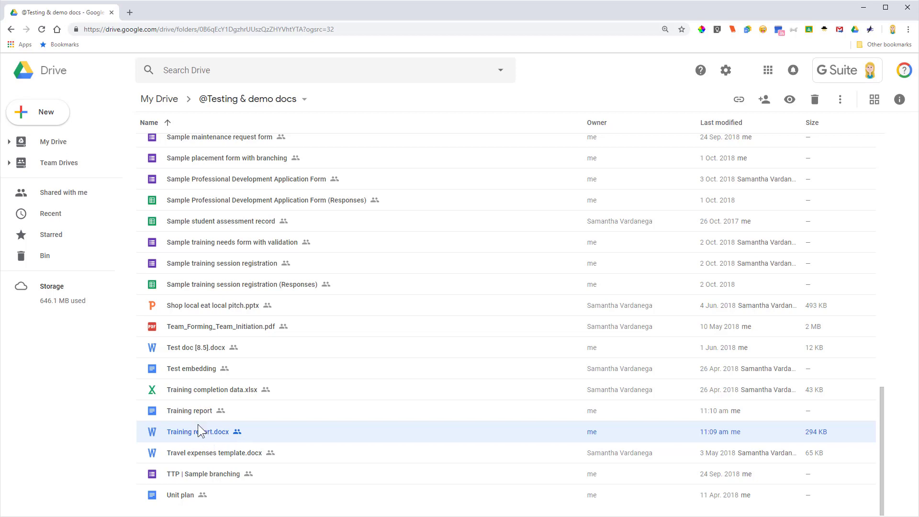
mouse_move(255, 439)
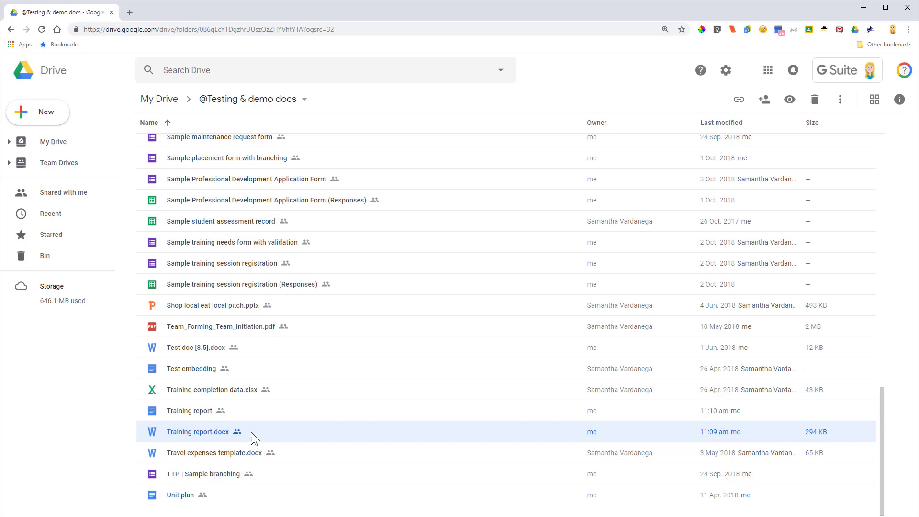